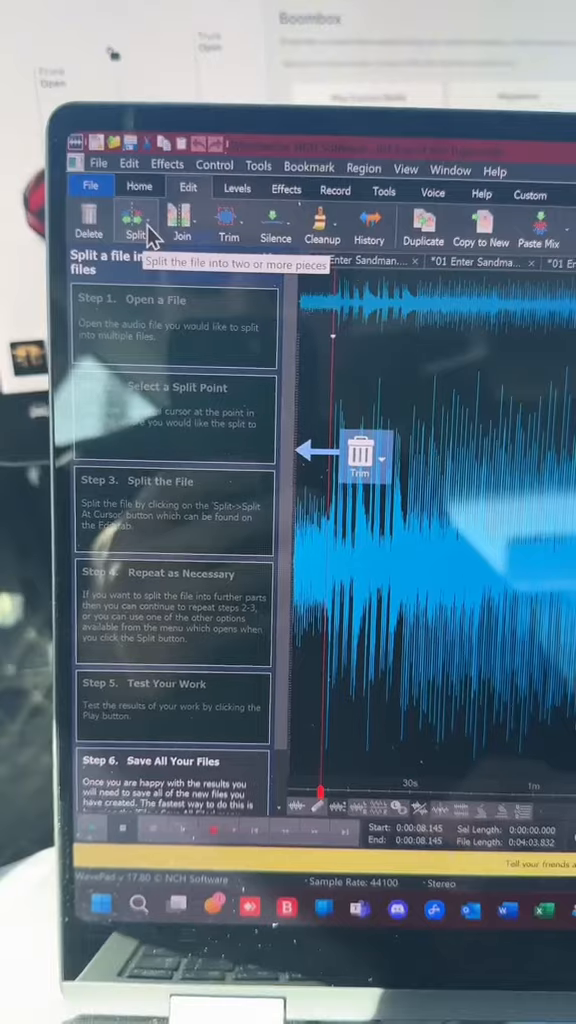
Split the song into separate pieces in WavePad
click(136, 218)
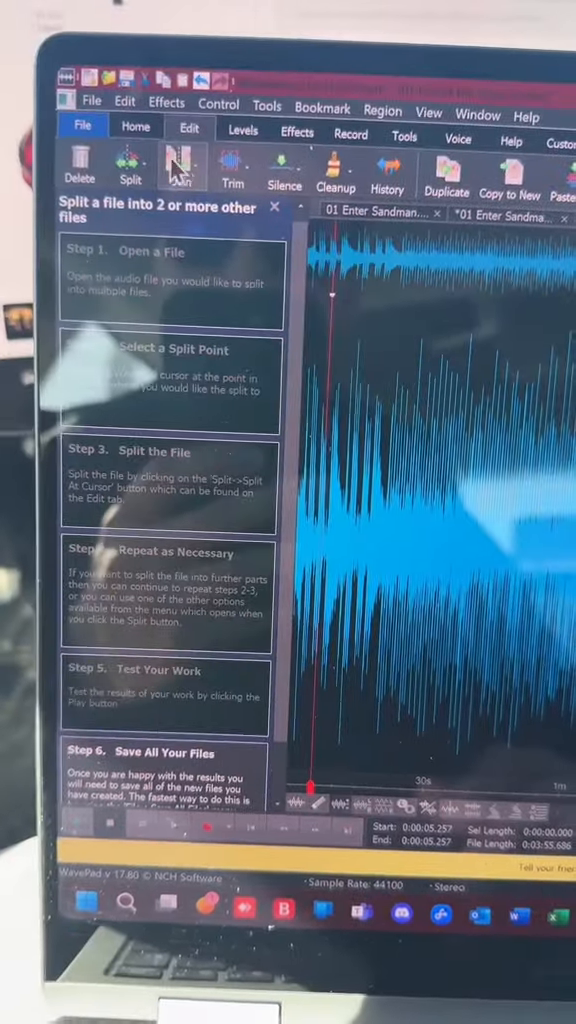
click(232, 170)
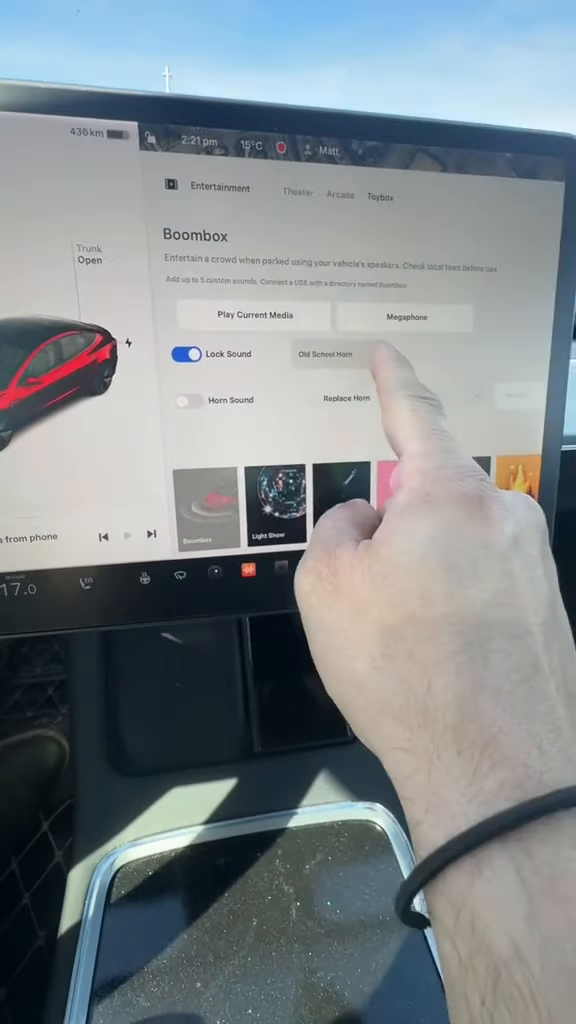
Set the Boombox Lock Sound to the USB drive's chime instead of the old horn
click(340, 352)
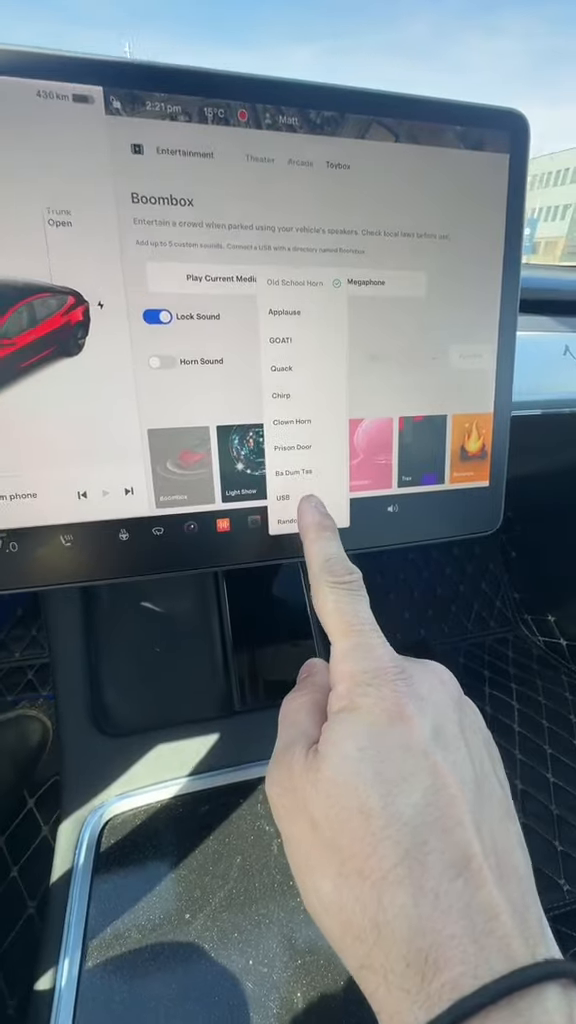
click(288, 520)
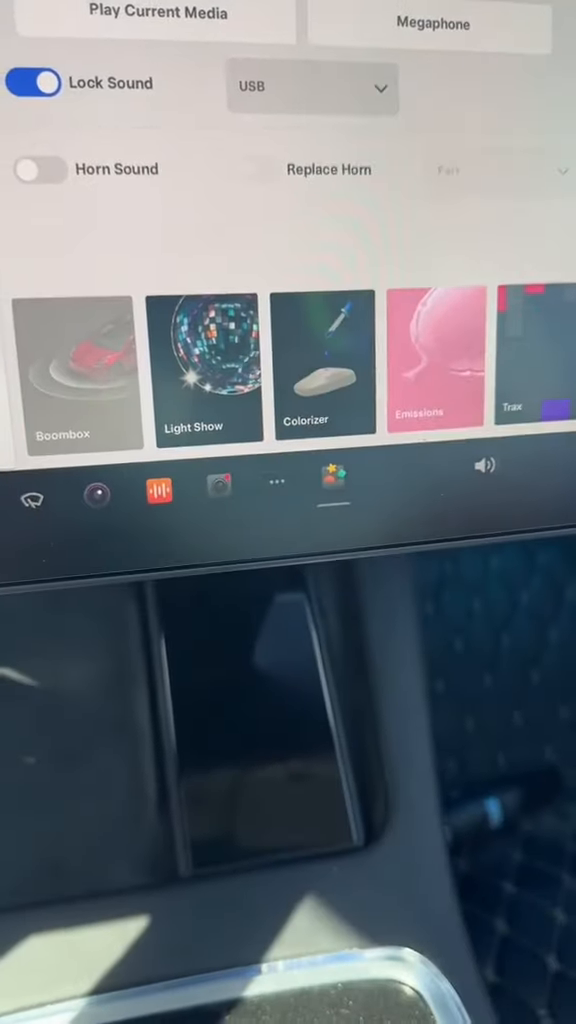